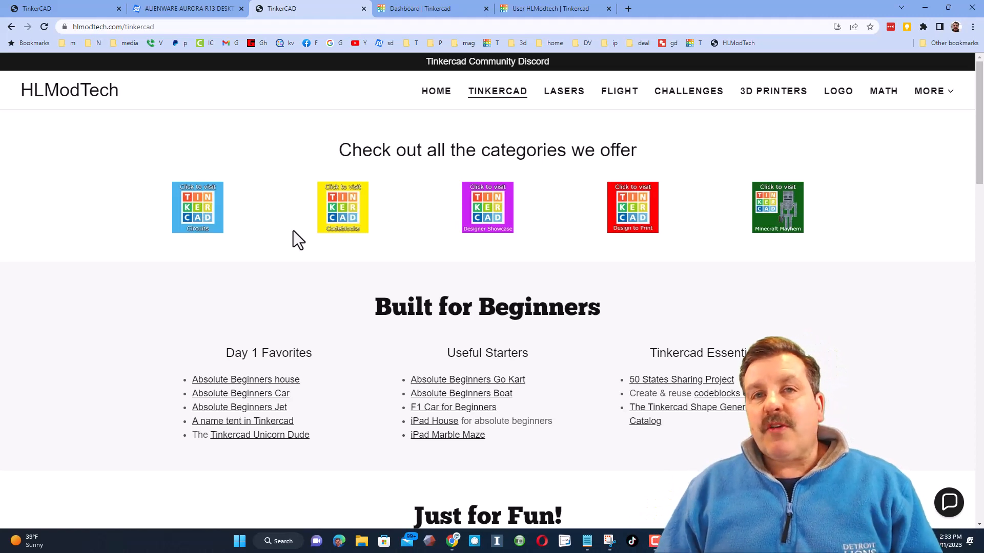
{"action": "mouse_move", "coordinate": [472, 177]}
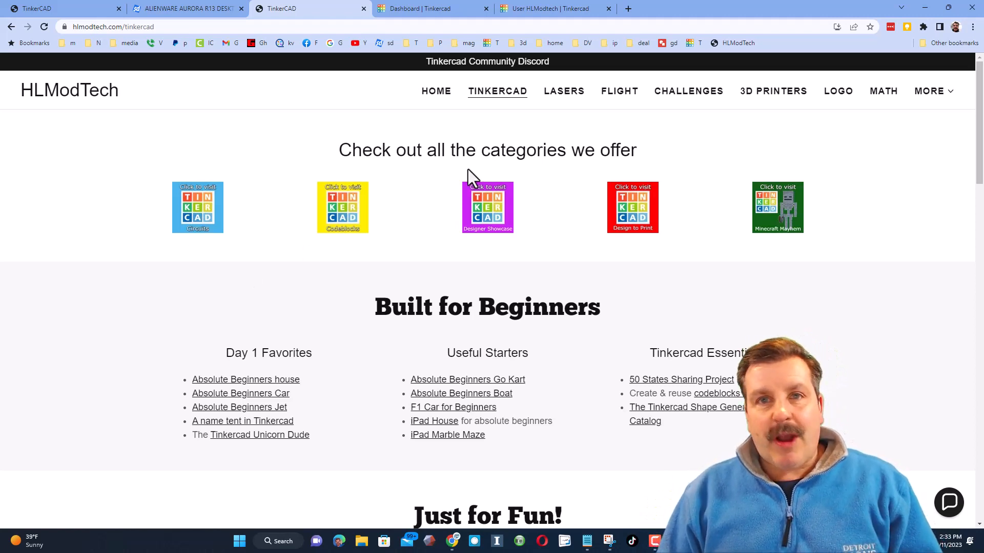
{"action": "mouse_move", "coordinate": [675, 408]}
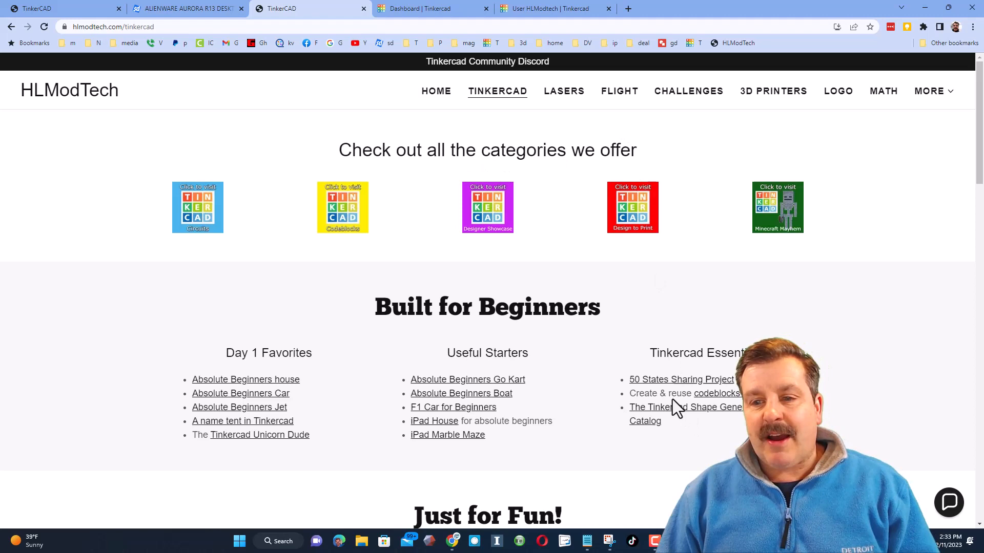
Open the 50 States Sharing Project page from HLModTech's Tinkercad Essentials
{"action": "left_click", "coordinate": [680, 379]}
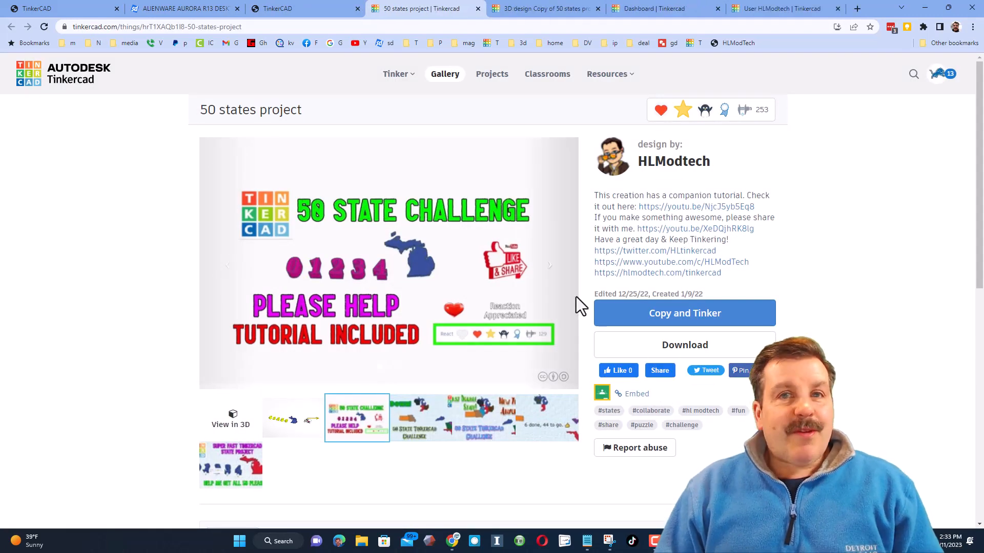
{"action": "mouse_move", "coordinate": [546, 283]}
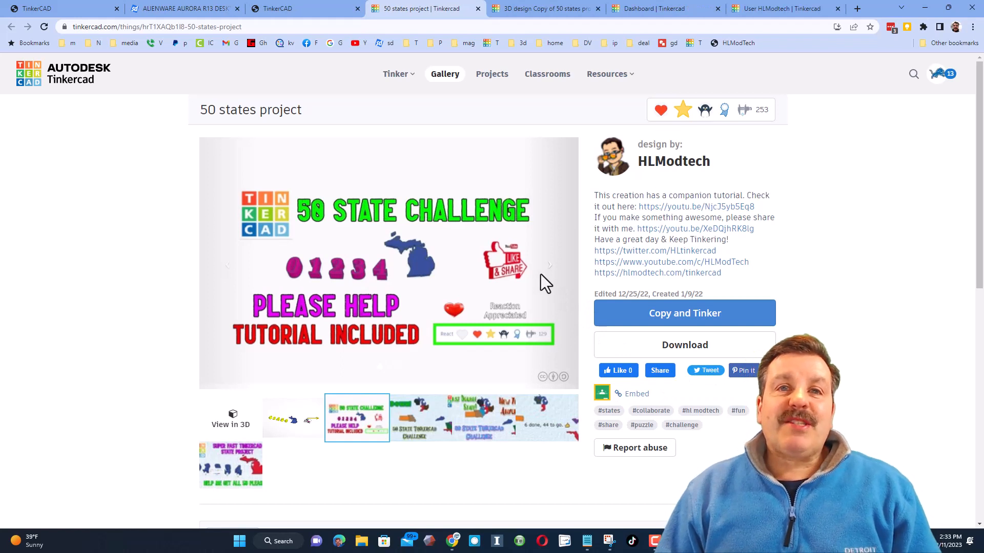
{"action": "mouse_move", "coordinate": [697, 206]}
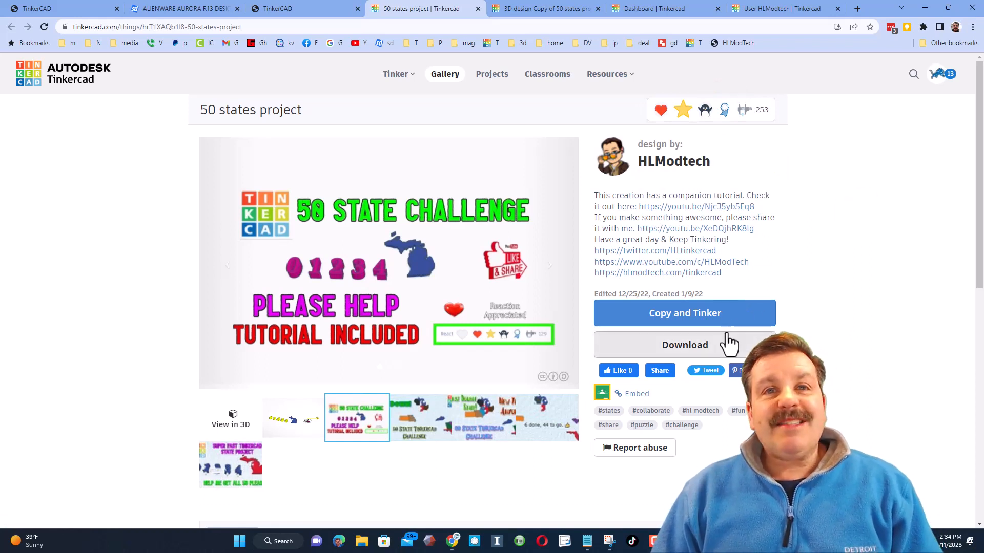
Copy and Tinker the 50 states project to get an editable copy in the editor
{"action": "left_click", "coordinate": [684, 313]}
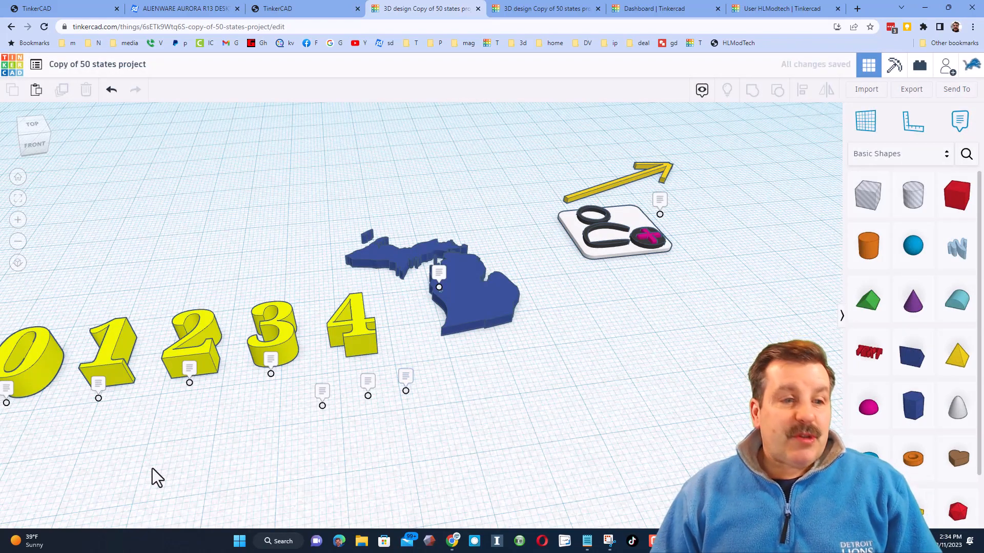
{"action": "mouse_move", "coordinate": [490, 328]}
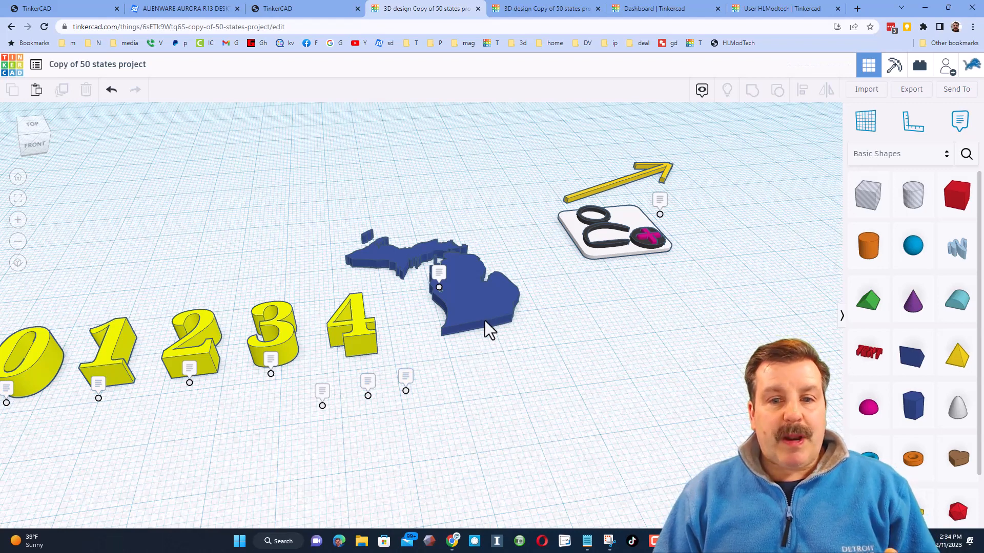
Change the selected US States shape's Symbol from Michigan to Arkansas and colour it orange
{"action": "left_click", "coordinate": [476, 295]}
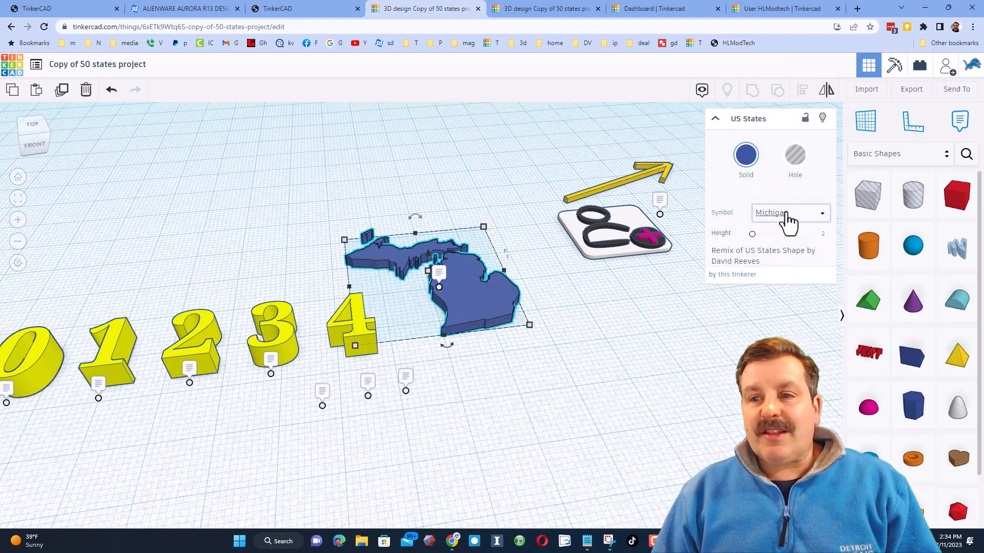
{"action": "left_click", "coordinate": [789, 213]}
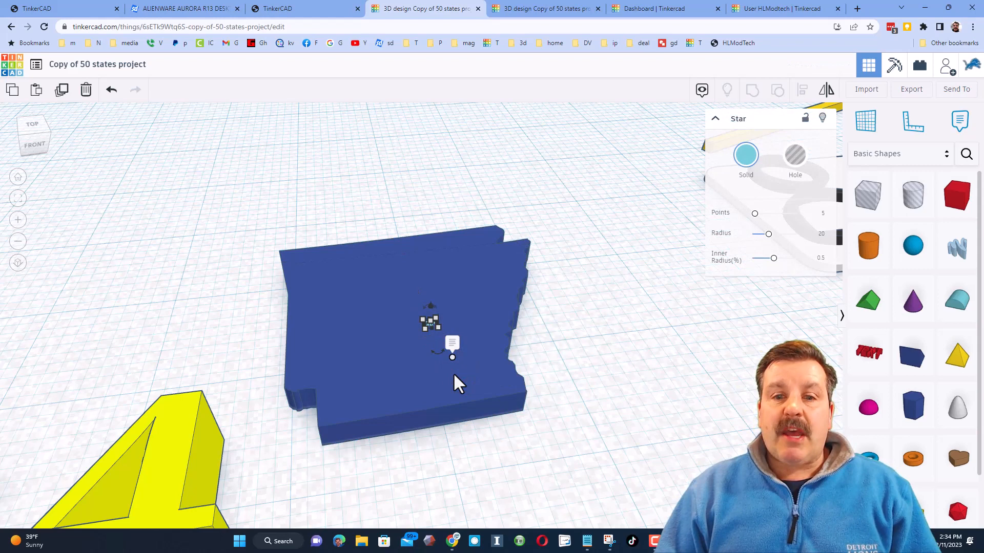
{"action": "left_click", "coordinate": [452, 348]}
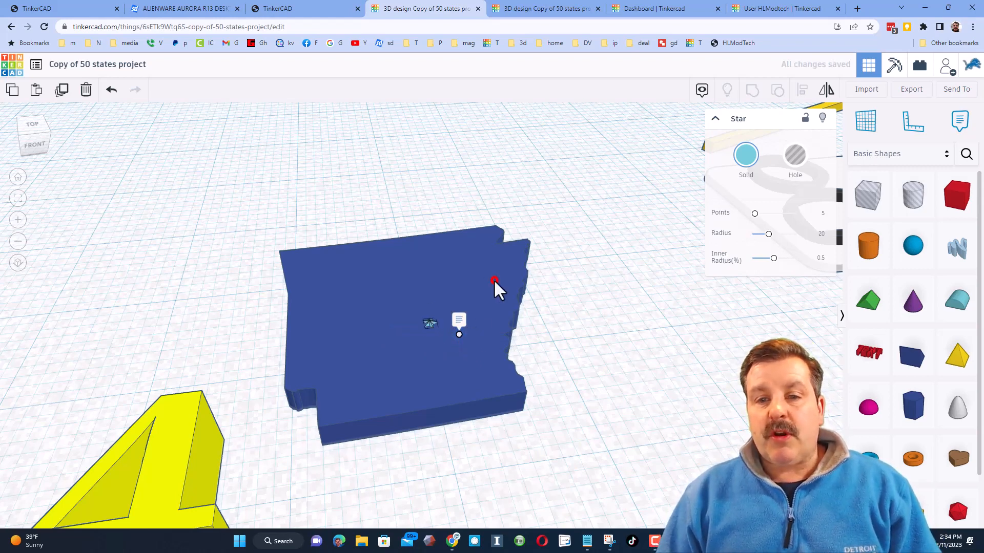
{"action": "left_click", "coordinate": [493, 280]}
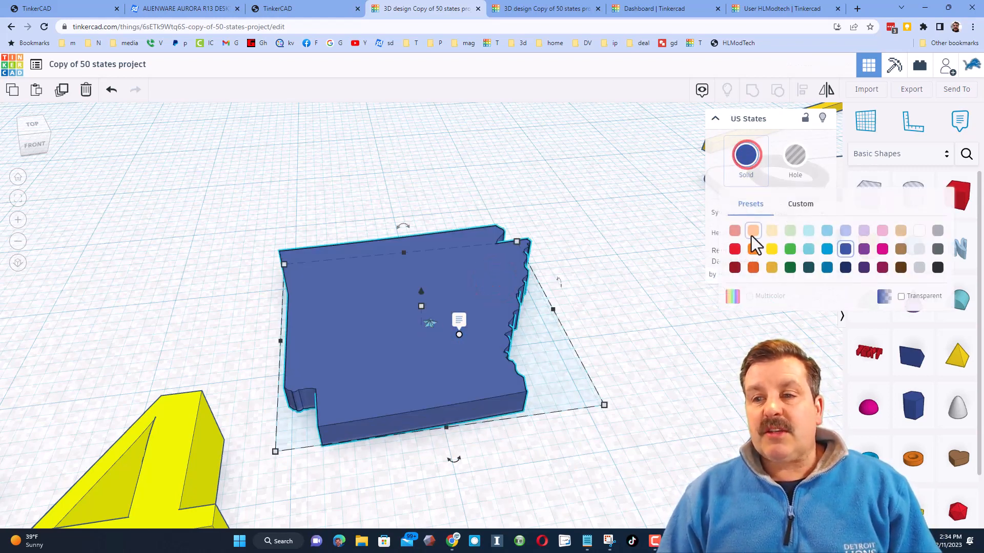
{"action": "left_click", "coordinate": [753, 268]}
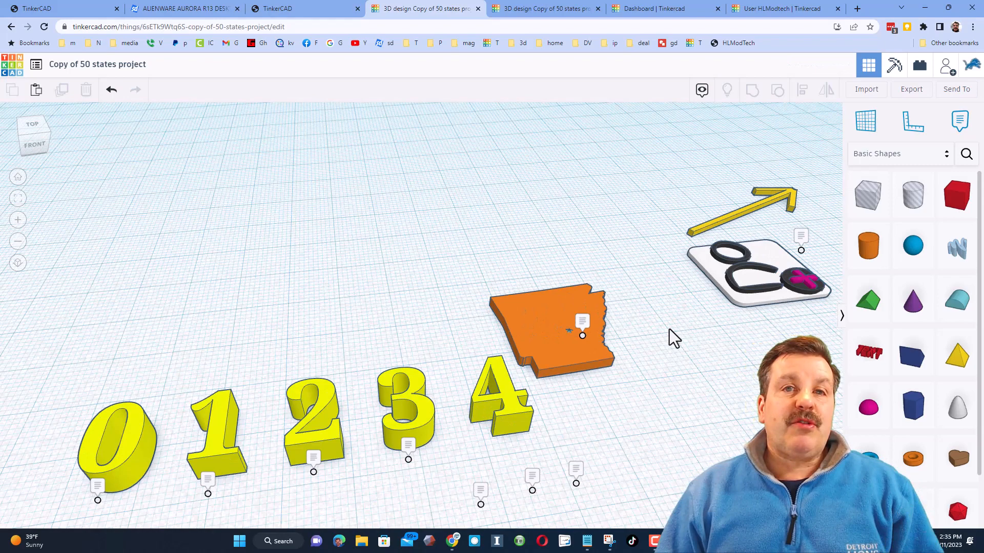
{"action": "mouse_move", "coordinate": [944, 69]}
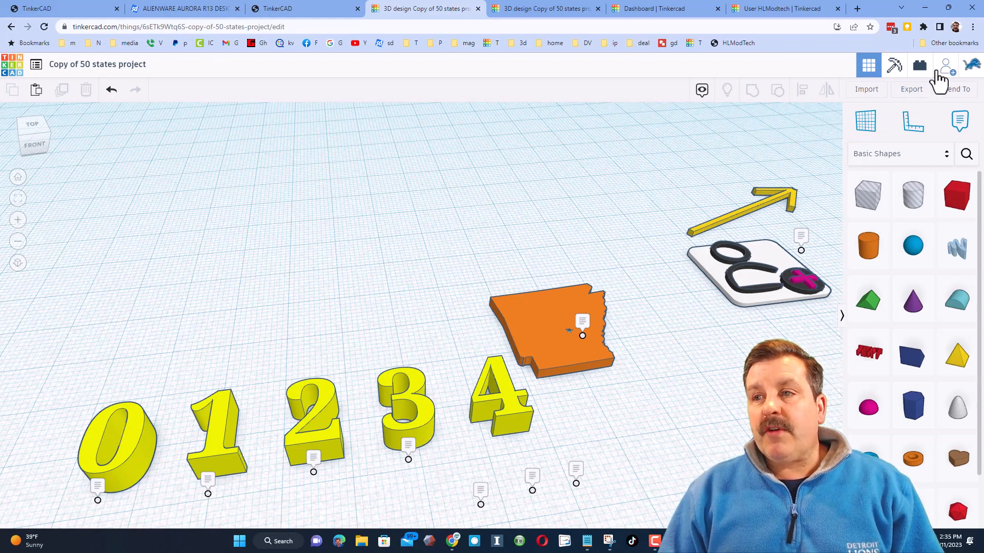
Generate and copy a new collaboration link from the Collaborate dialog, then close it
{"action": "left_click", "coordinate": [946, 64]}
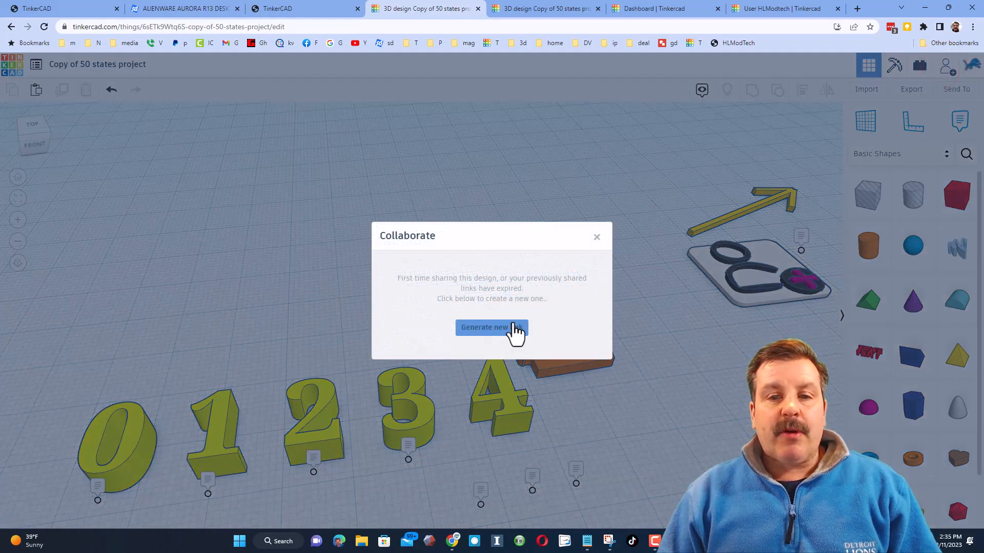
{"action": "left_click", "coordinate": [491, 327]}
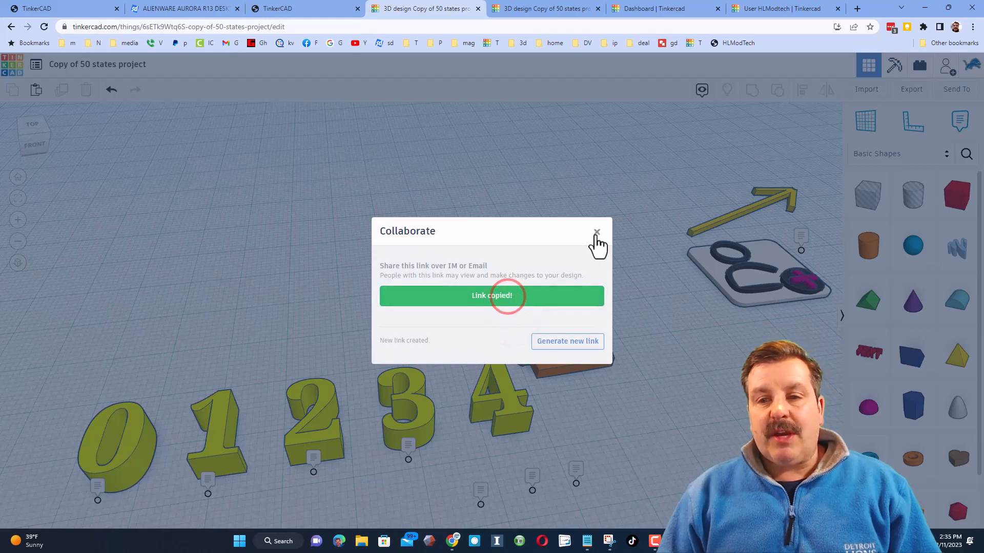
{"action": "left_click", "coordinate": [596, 232]}
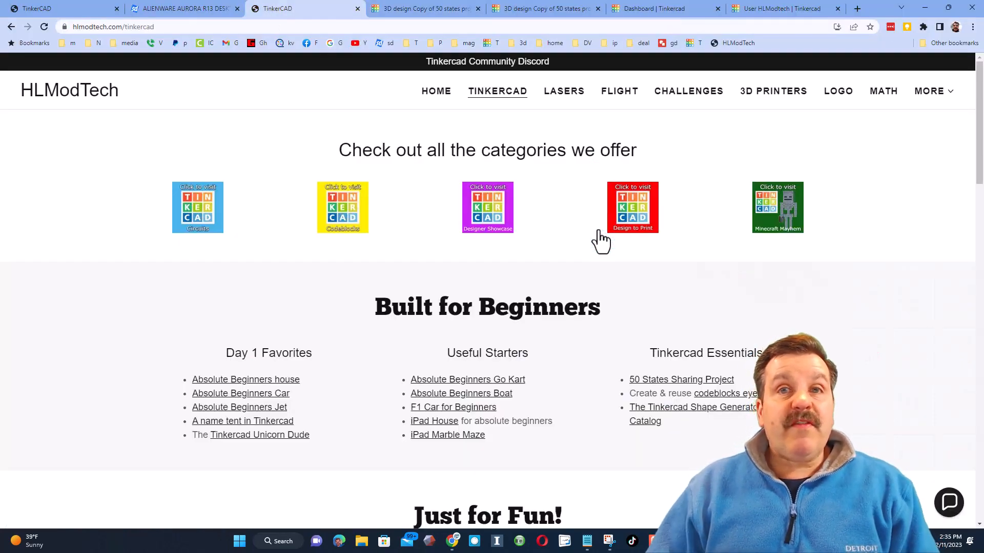
{"action": "mouse_move", "coordinate": [969, 511]}
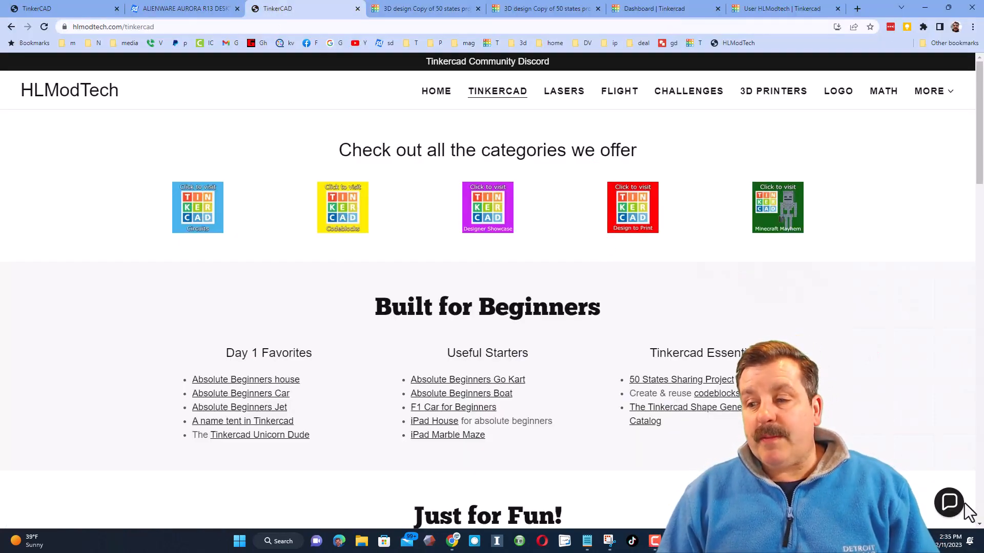
{"action": "left_click", "coordinate": [948, 501]}
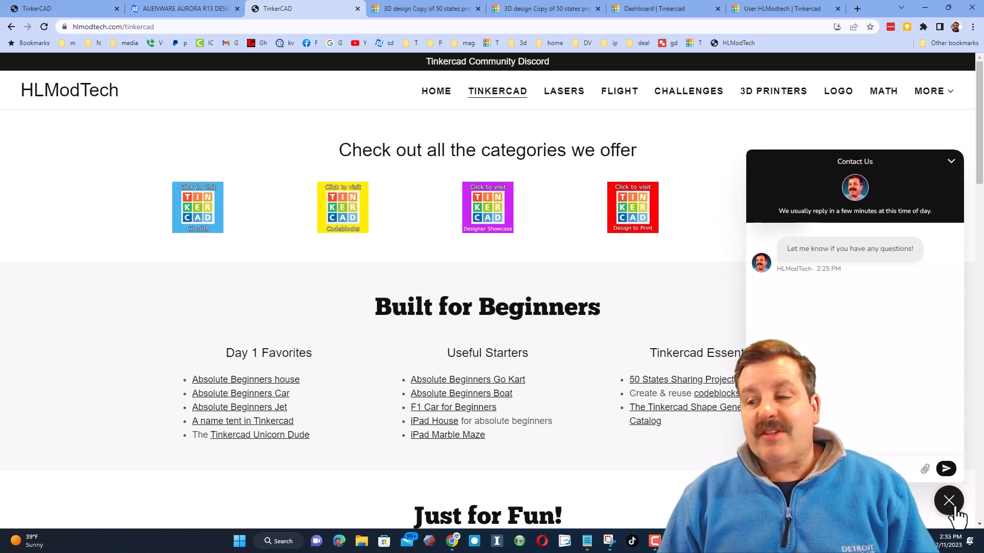
{"action": "left_click", "coordinate": [948, 501]}
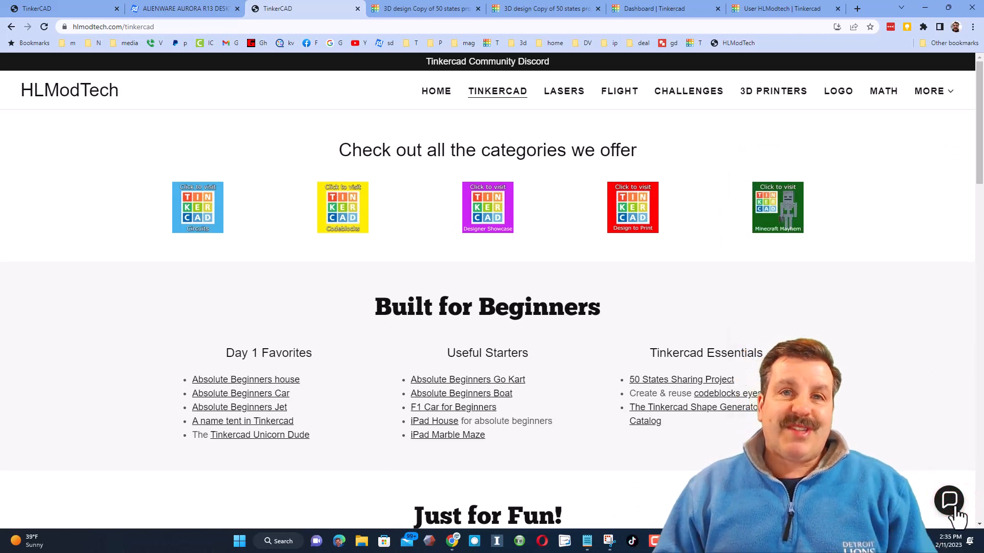
{"action": "scroll", "scroll_direction": "down", "scroll_amount": 3}
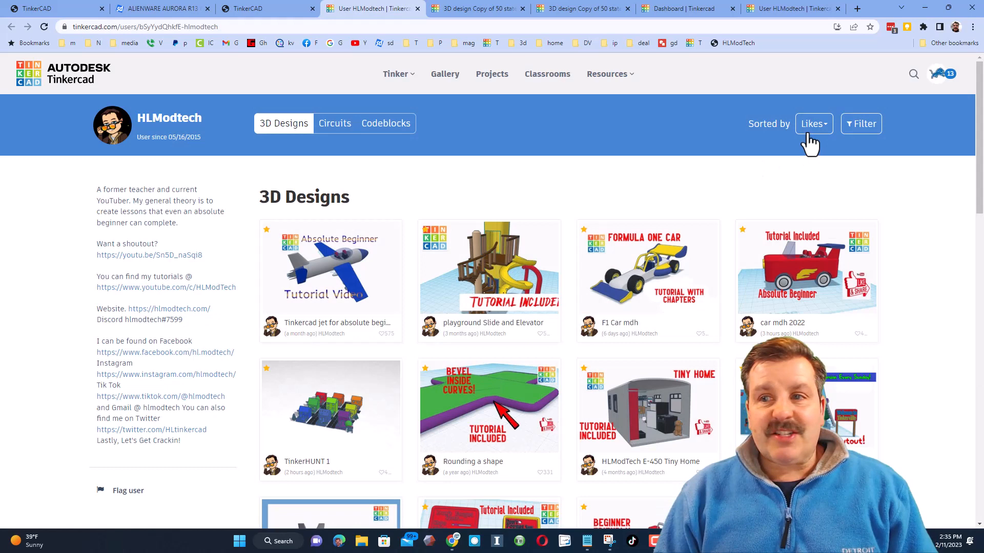
Sort the profile's designs by Recent and open the 50 states sharing challenge design
{"action": "left_click", "coordinate": [813, 124]}
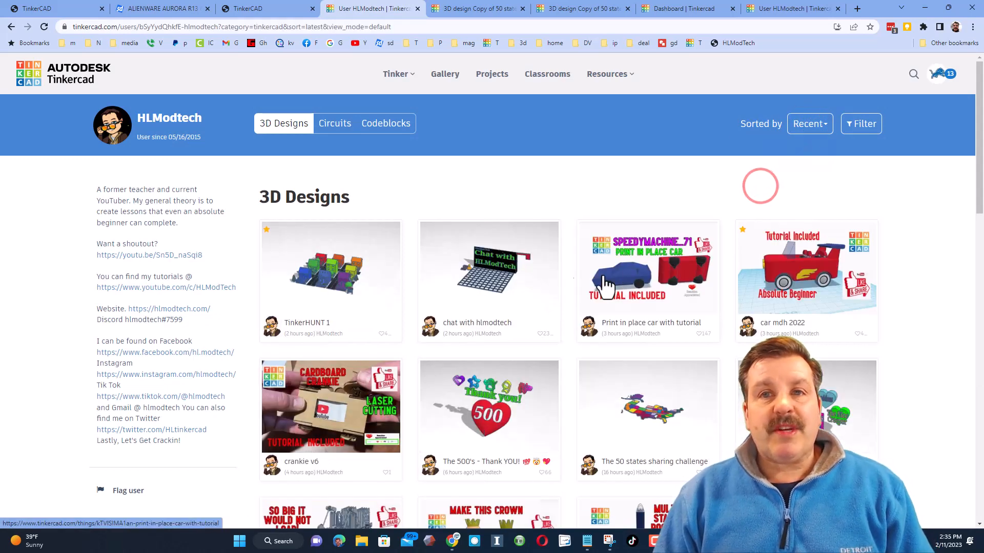
{"action": "left_click", "coordinate": [488, 269]}
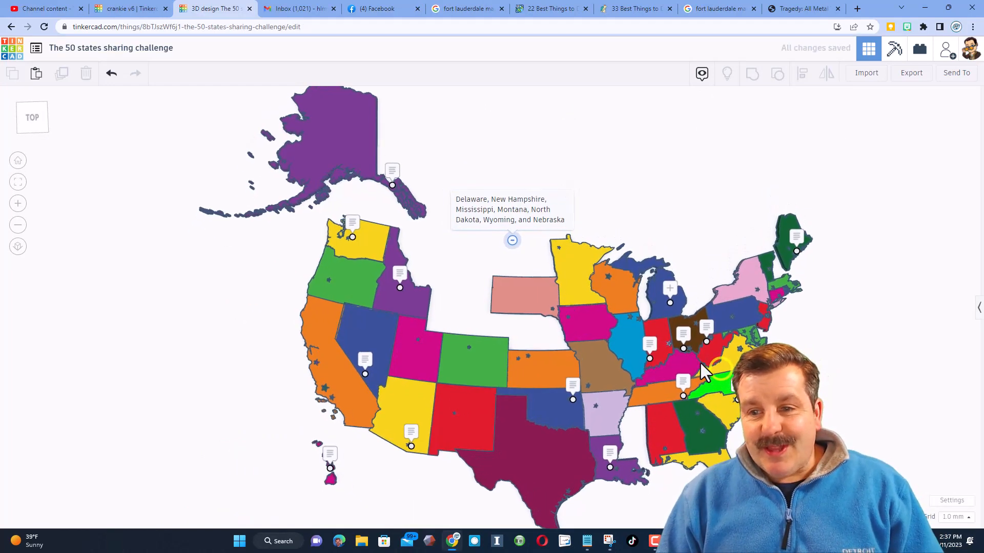
{"action": "mouse_move", "coordinate": [467, 248]}
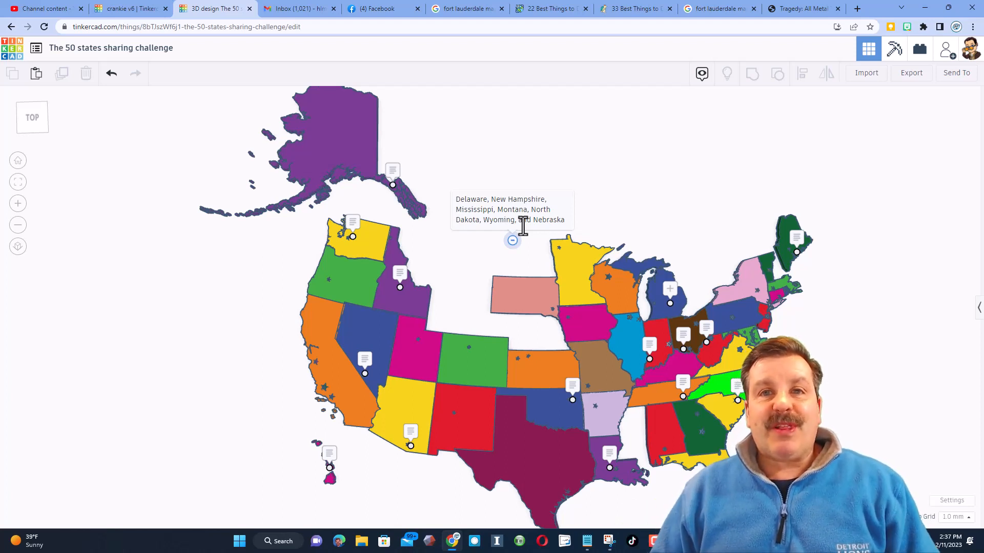
{"action": "mouse_move", "coordinate": [567, 483]}
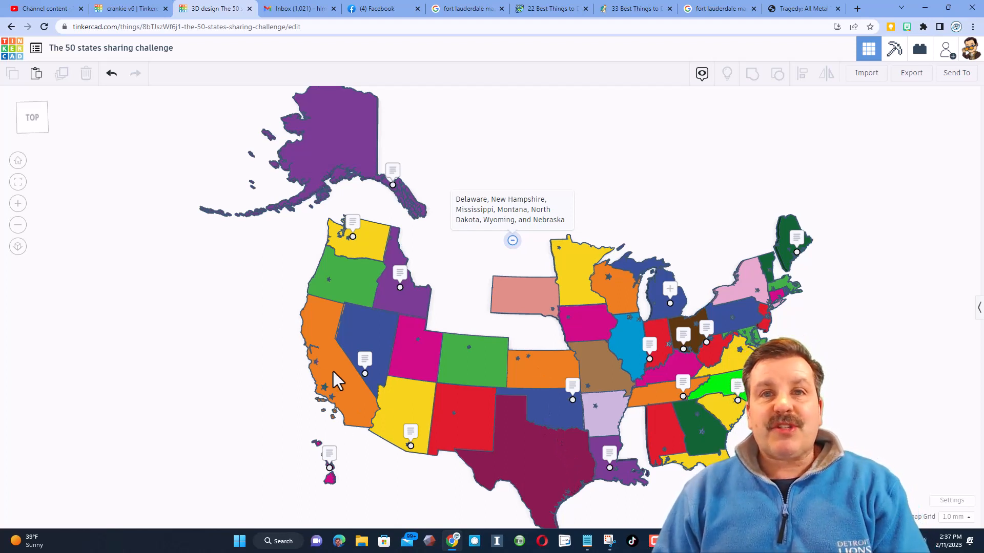
{"action": "mouse_move", "coordinate": [446, 458]}
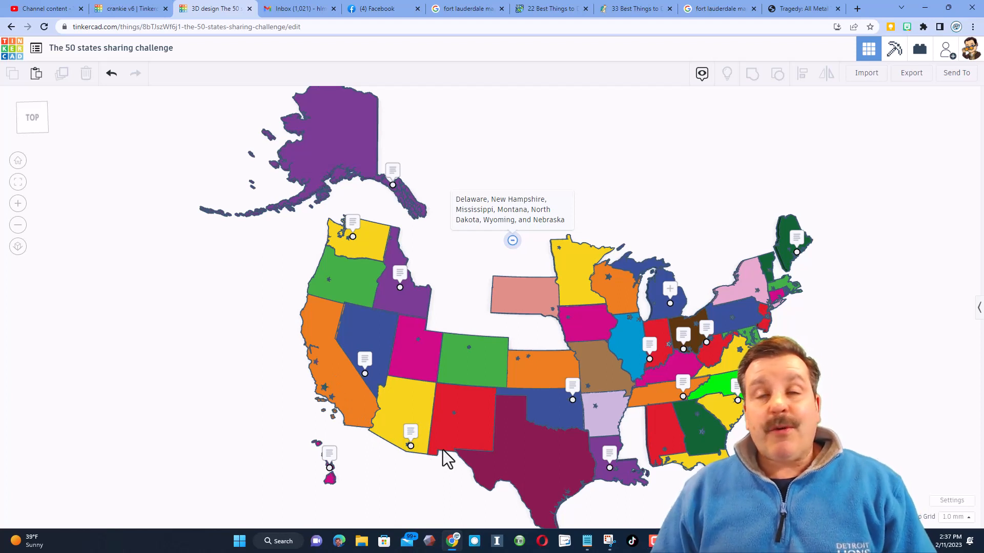